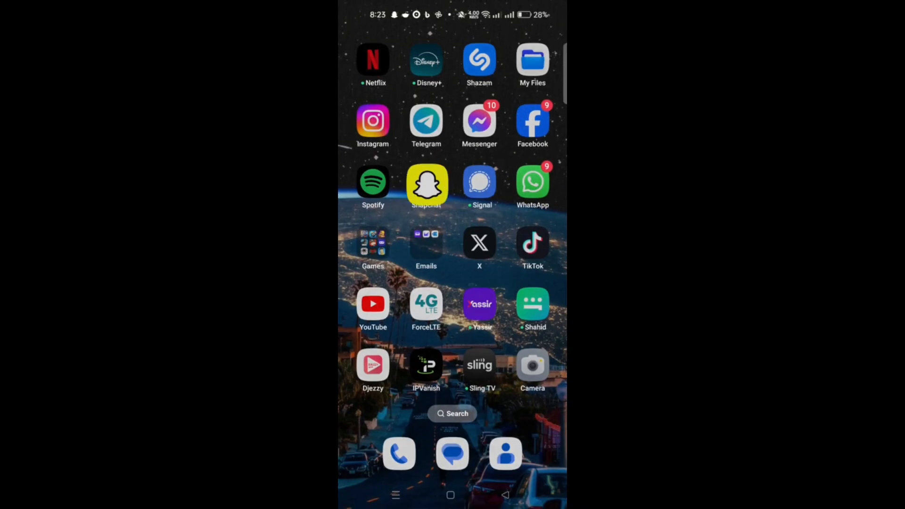
- Launch Snapchat from the home screen so its camera screen appears
{"action": "left_click", "coordinate": [426, 182]}
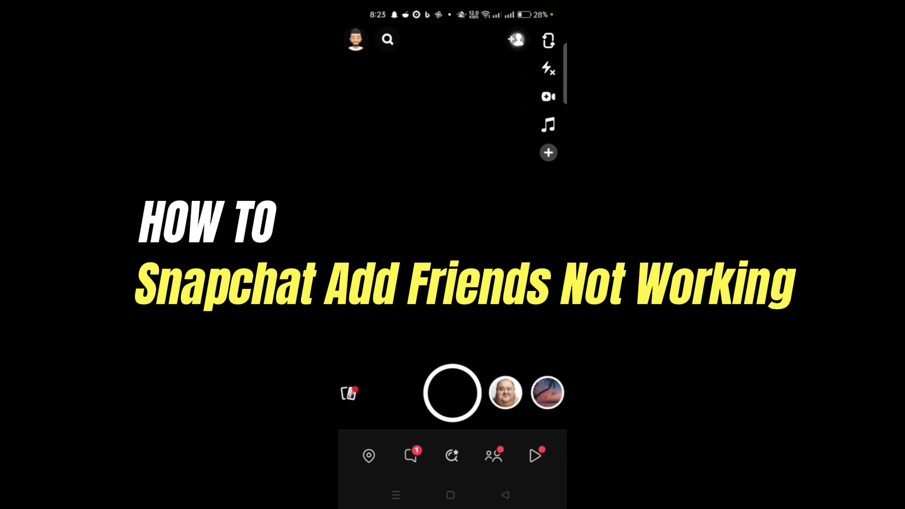
- Browse the Add Friends list in Snapchat, then return to the home screen
{"action": "left_click", "coordinate": [515, 40]}
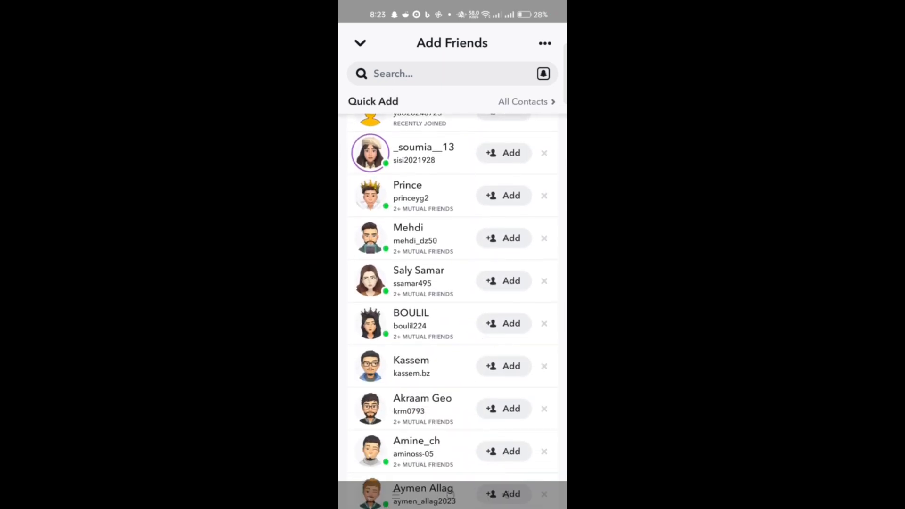
{"action": "scroll", "scroll_direction": "down", "scroll_amount": 3}
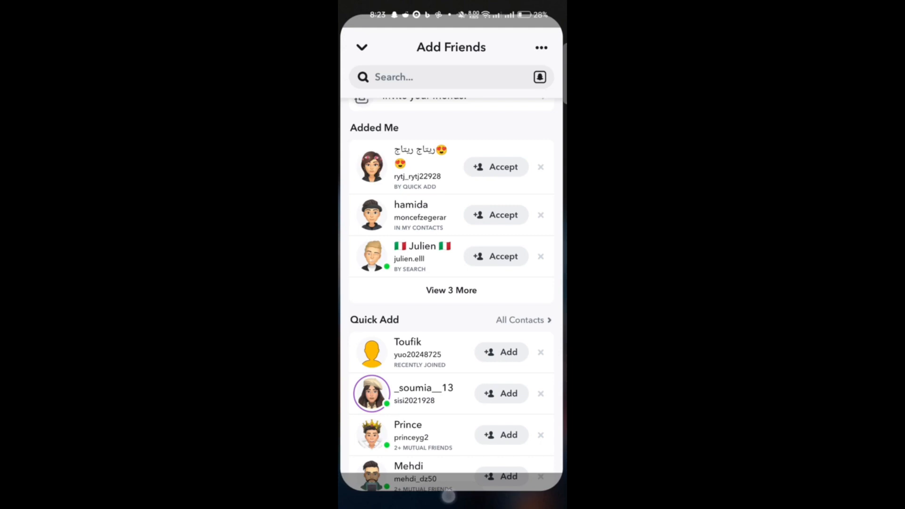
{"action": "key", "text": "home"}
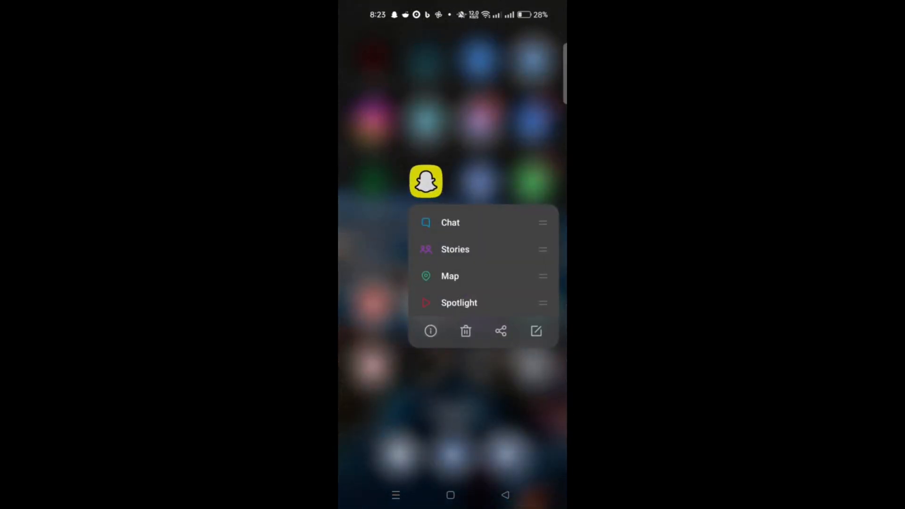
- View Snapchat's App info and its Storage usage details in Android Settings
{"action": "left_click", "coordinate": [430, 331]}
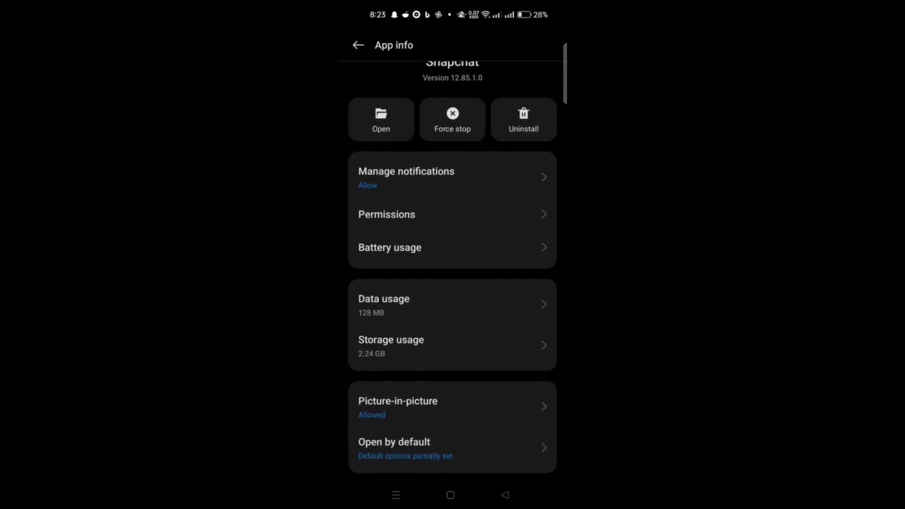
{"action": "left_click", "coordinate": [390, 340]}
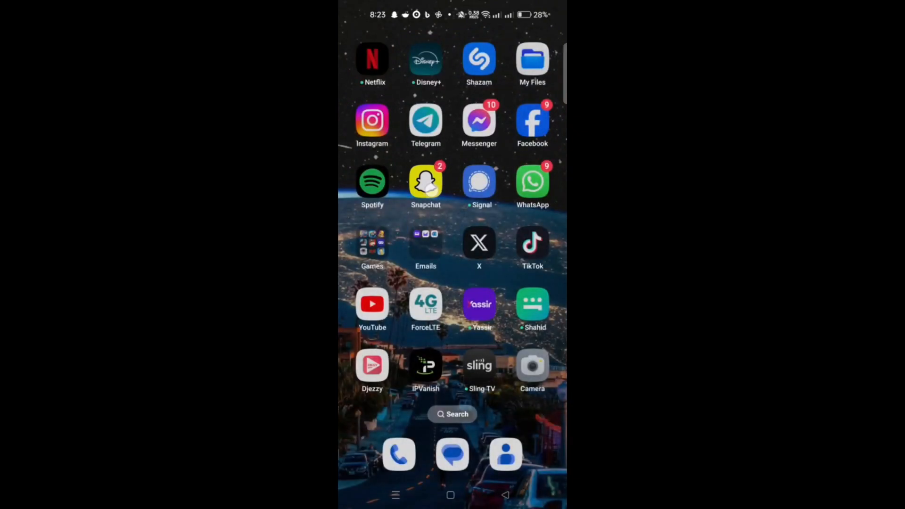
- Reopen Snapchat and browse the reloaded Add Friends list, then leave it
{"action": "left_click", "coordinate": [425, 182]}
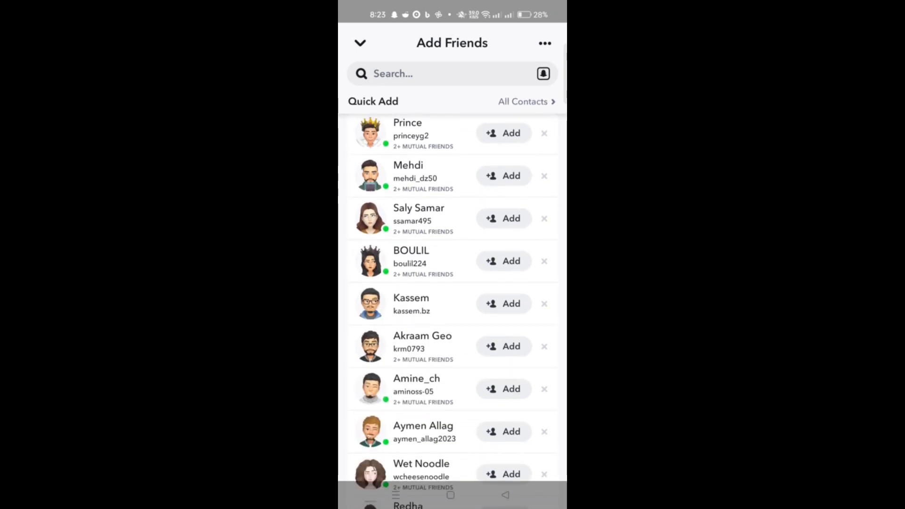
{"action": "scroll", "scroll_direction": "down", "scroll_amount": 3}
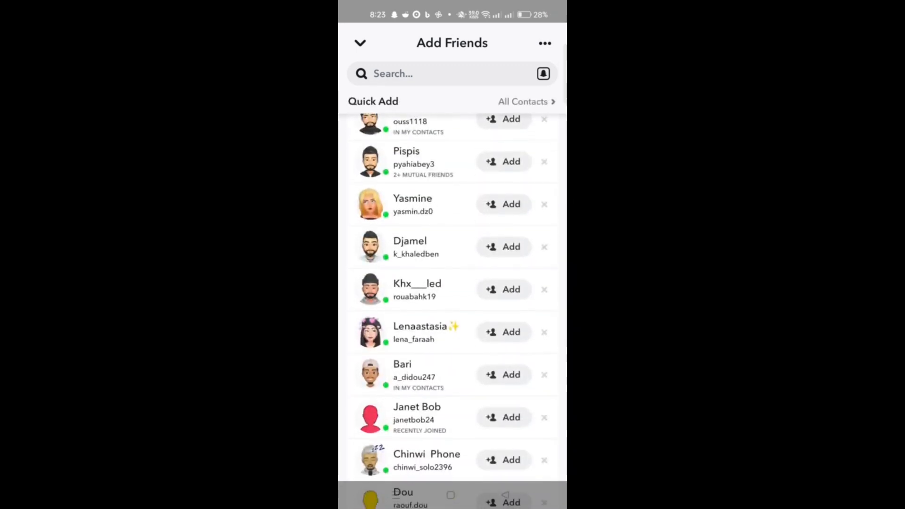
{"action": "left_click", "coordinate": [544, 42]}
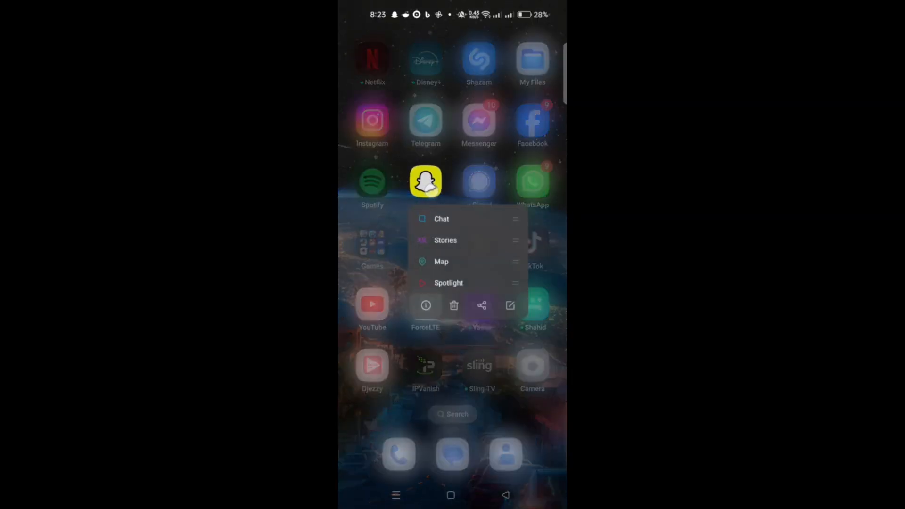
- Search the Play Store for 'snapchat' to find its listing showing as installed
{"action": "left_click", "coordinate": [426, 306]}
{"action": "type", "text": "sn"}
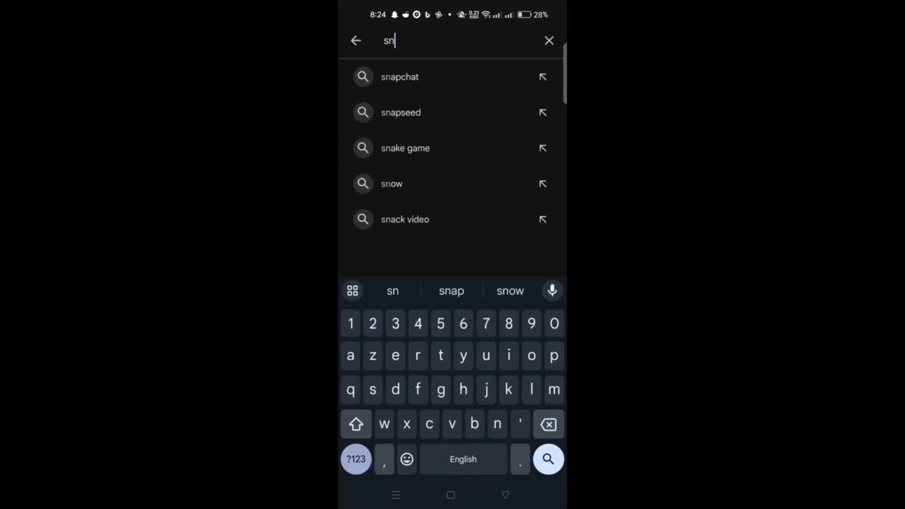
{"action": "left_click", "coordinate": [399, 76]}
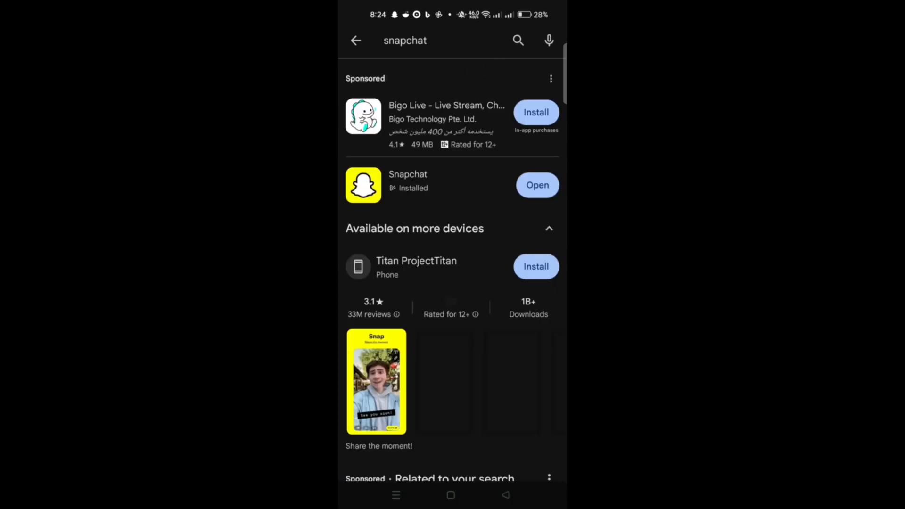